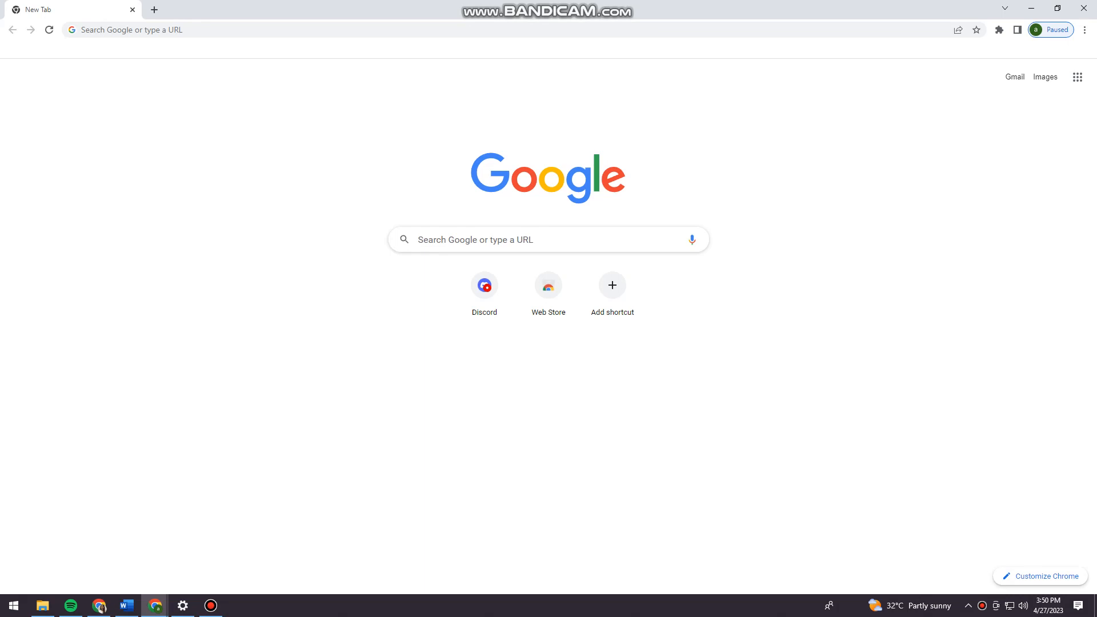
Navigate the browser to top.gg via the address bar suggestion.
{"action": "type", "text": "t"}
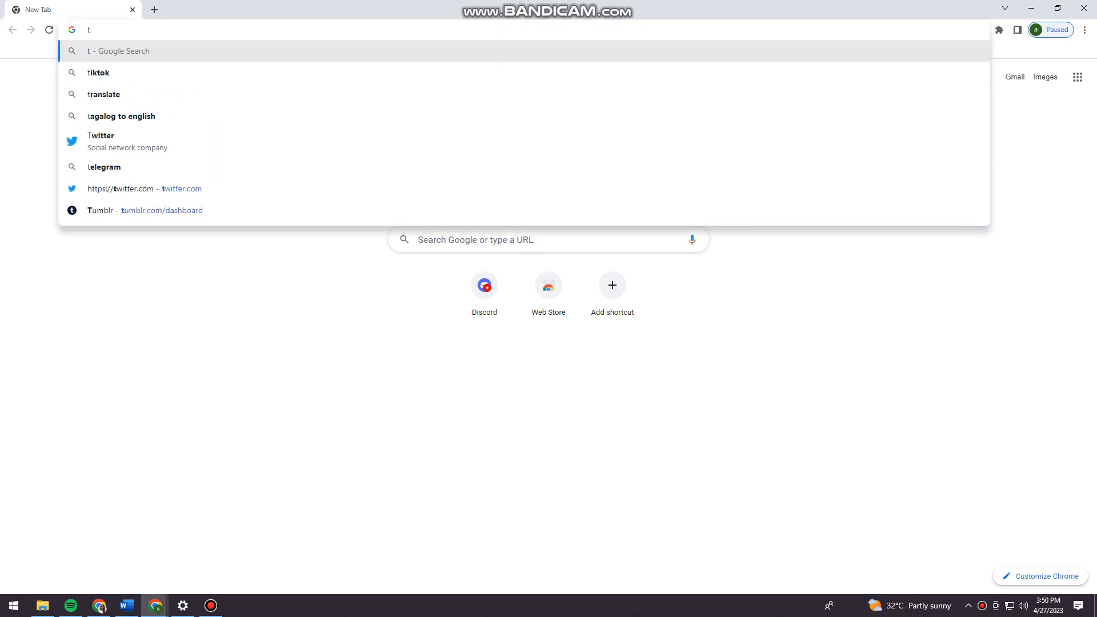
{"action": "type", "text": "op.g"}
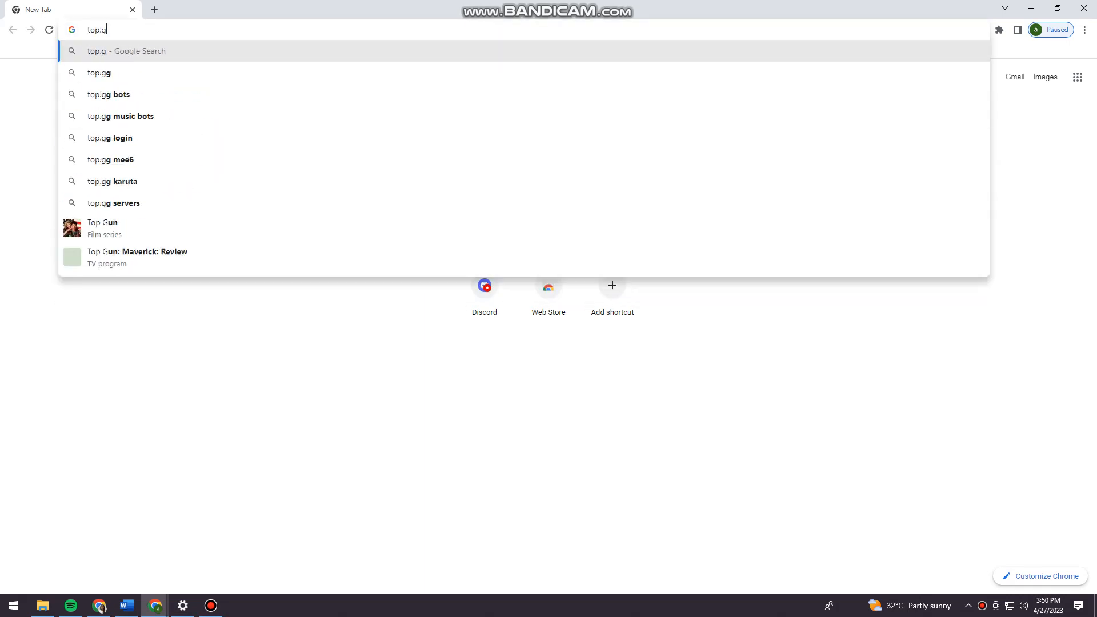
{"action": "left_click", "coordinate": [99, 72]}
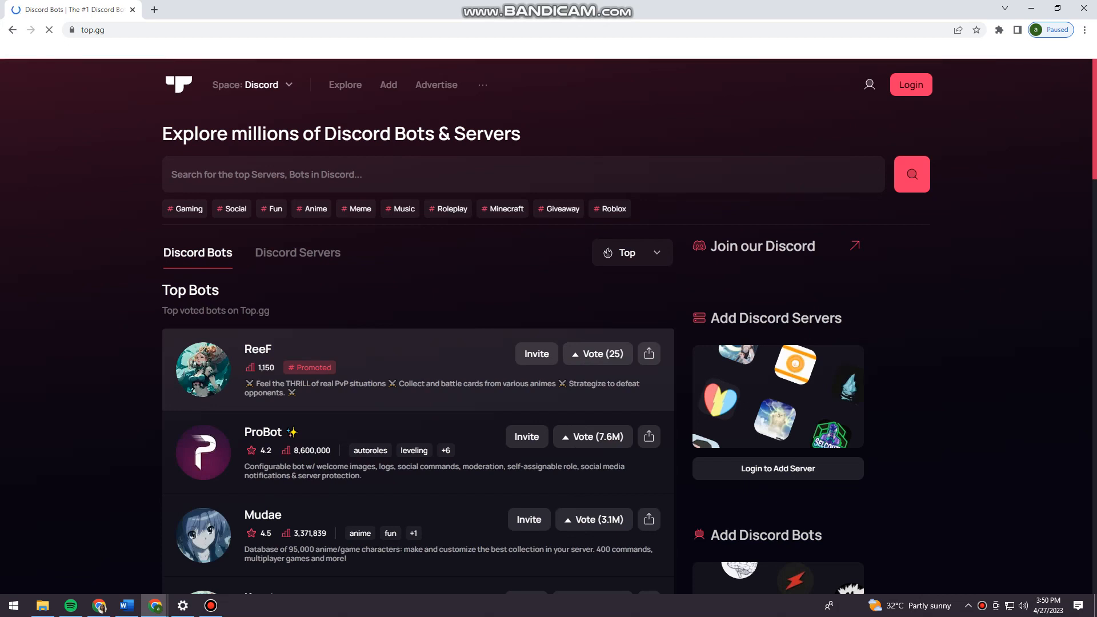
Search the Top.gg bot directory for 'green bot', listing Green-bot first.
{"action": "left_click", "coordinate": [523, 174]}
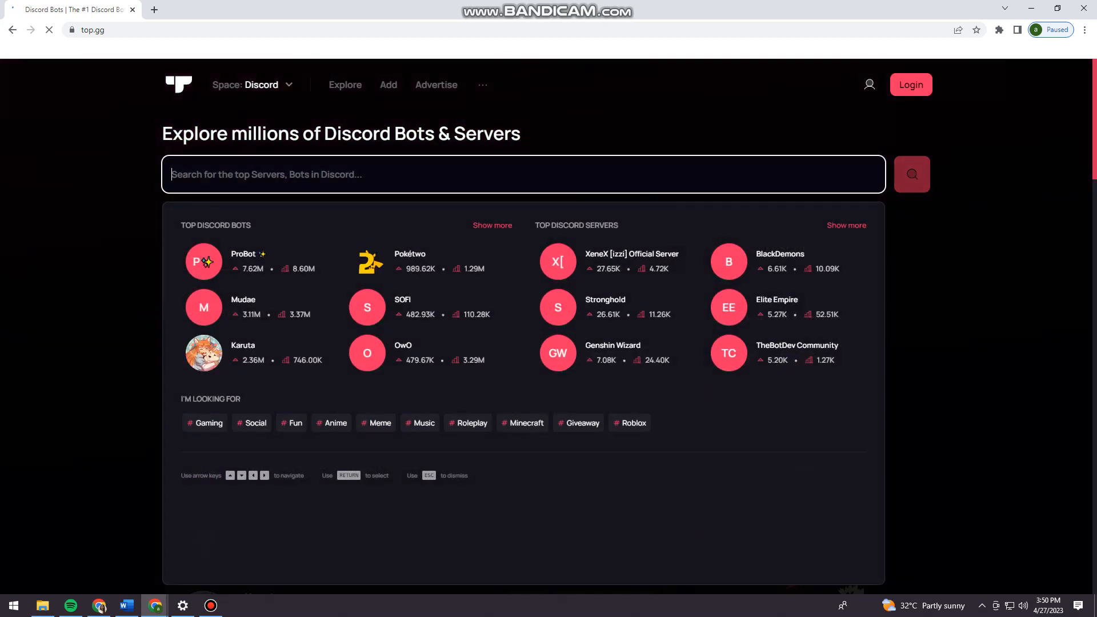
{"action": "type", "text": "green bot"}
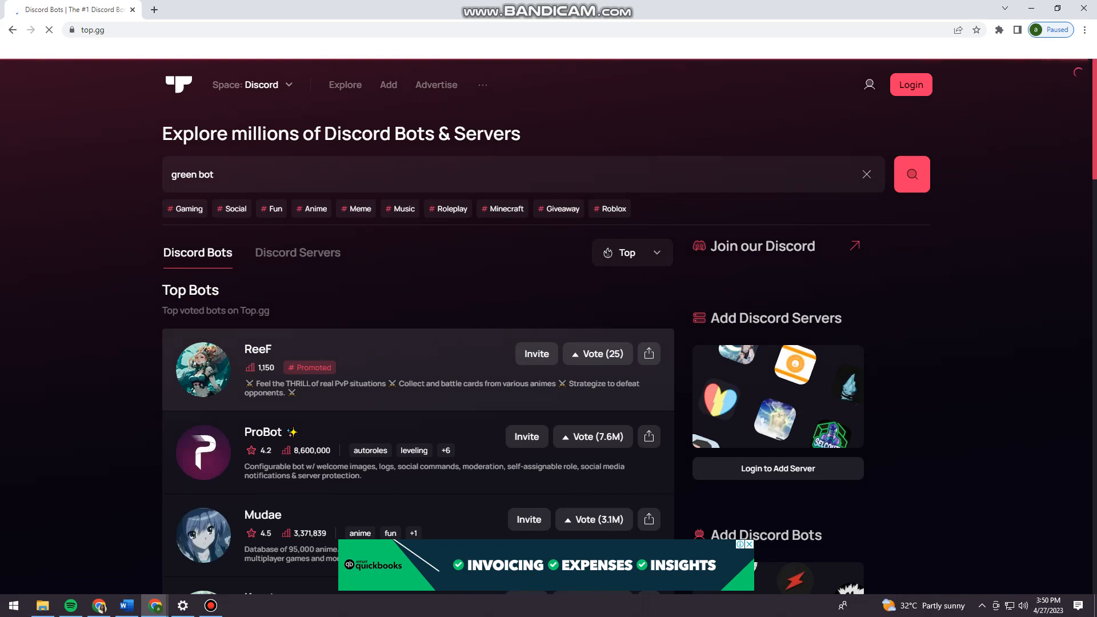
{"action": "left_click", "coordinate": [911, 174]}
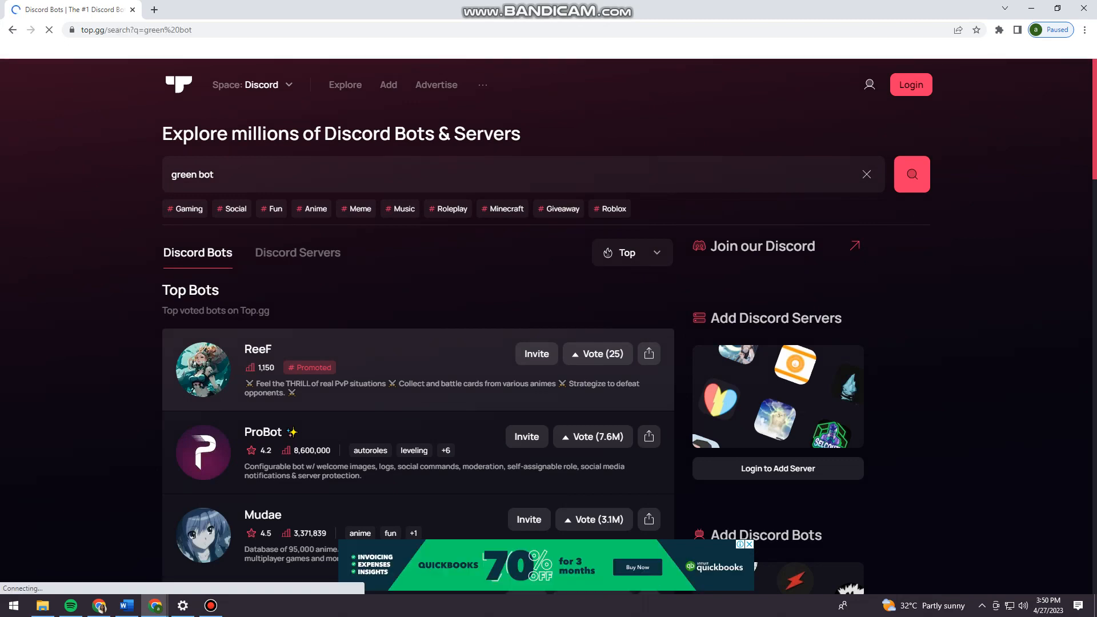
{"action": "left_click", "coordinate": [911, 173]}
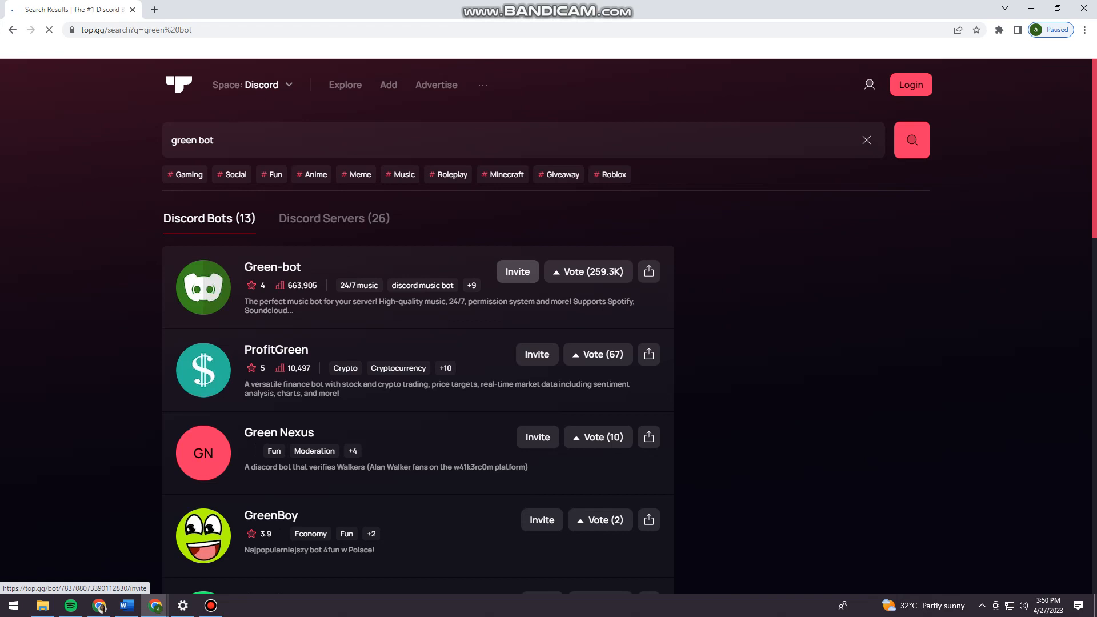
Invite Green-bot, choose HEY as the destination server and continue to permissions.
{"action": "left_click", "coordinate": [517, 272]}
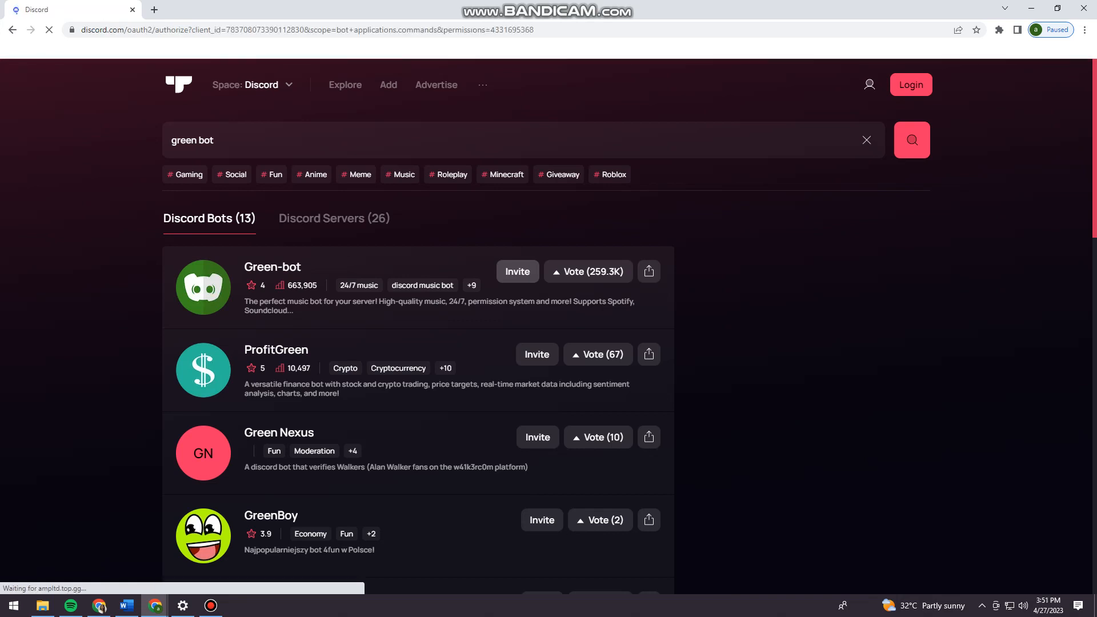
{"action": "left_click", "coordinate": [517, 272]}
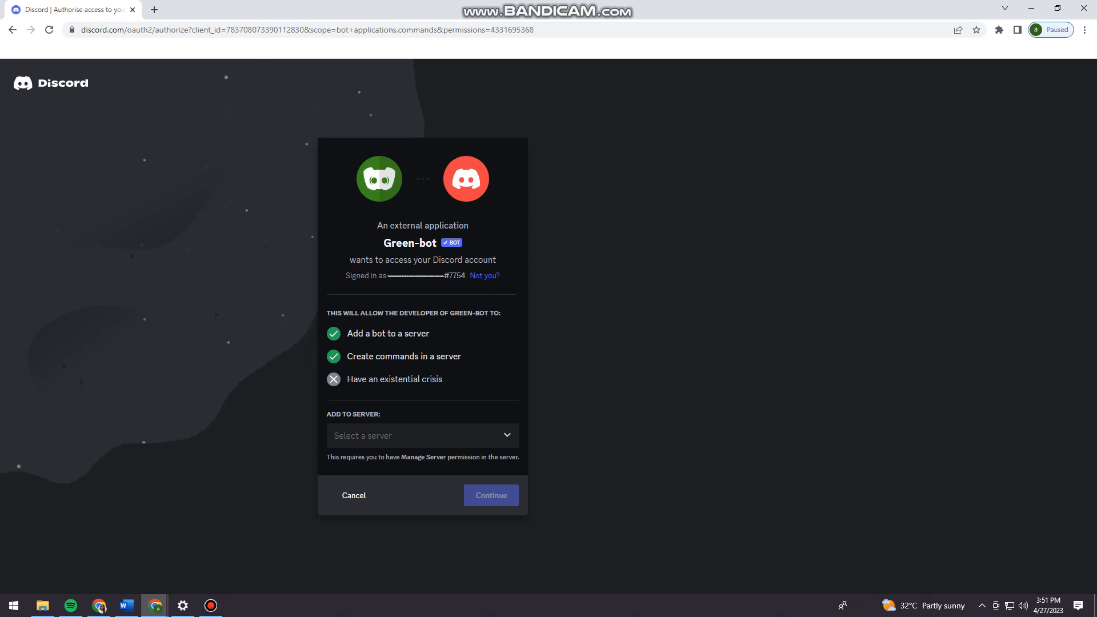
{"action": "left_click", "coordinate": [422, 436]}
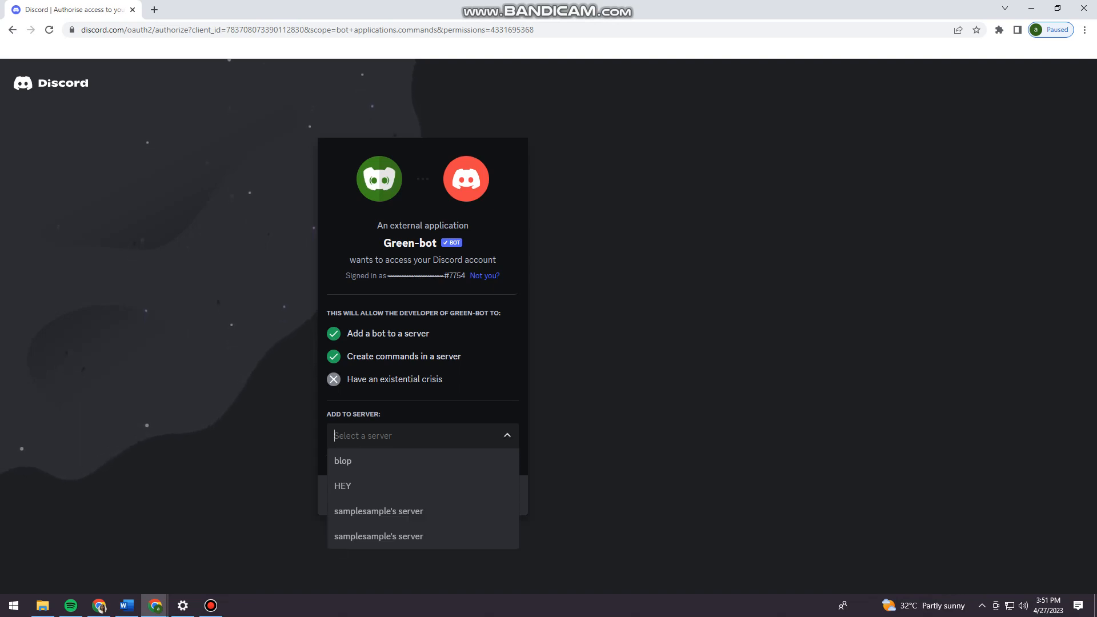
{"action": "left_click", "coordinate": [341, 486]}
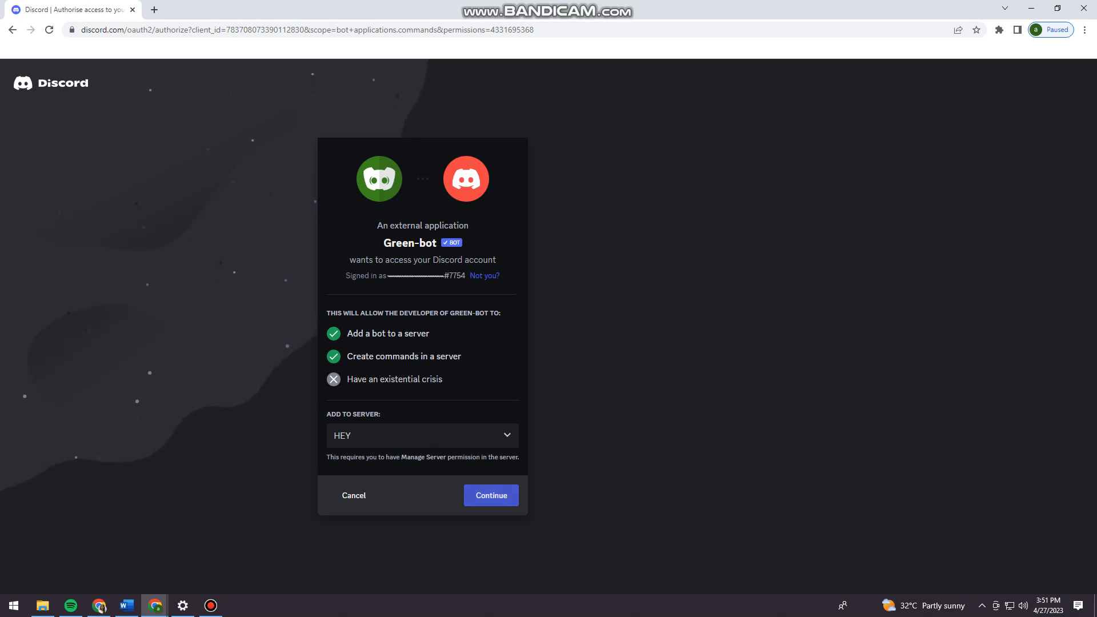
{"action": "left_click", "coordinate": [491, 495]}
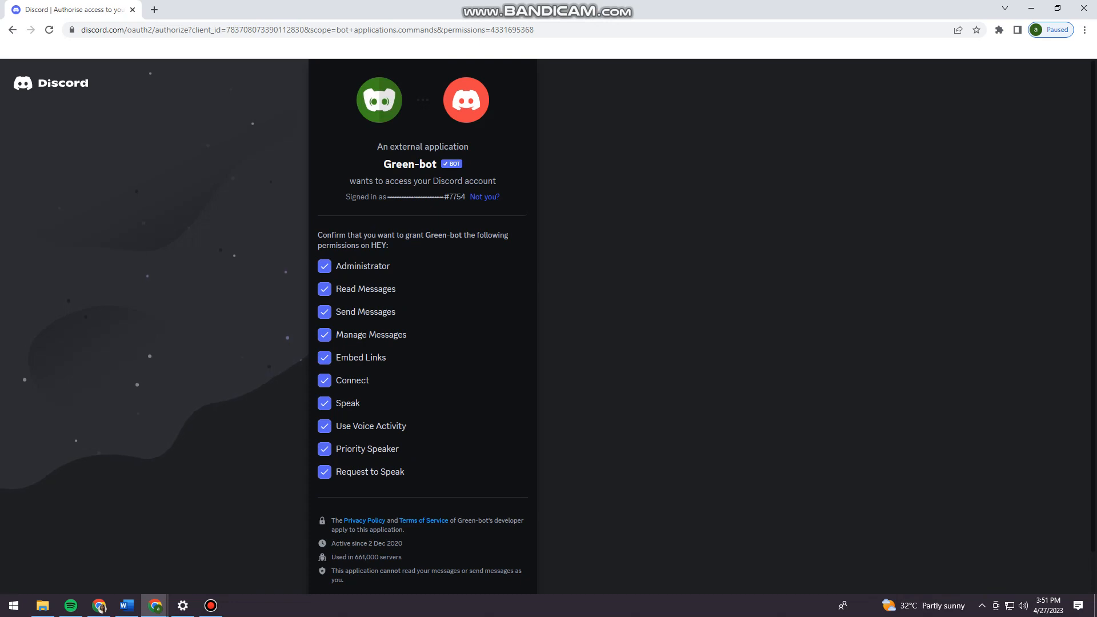
Authorise Green-bot with all requested permissions, including Administrator, on HEY.
{"action": "scroll", "scroll_direction": "down", "scroll_amount": 3}
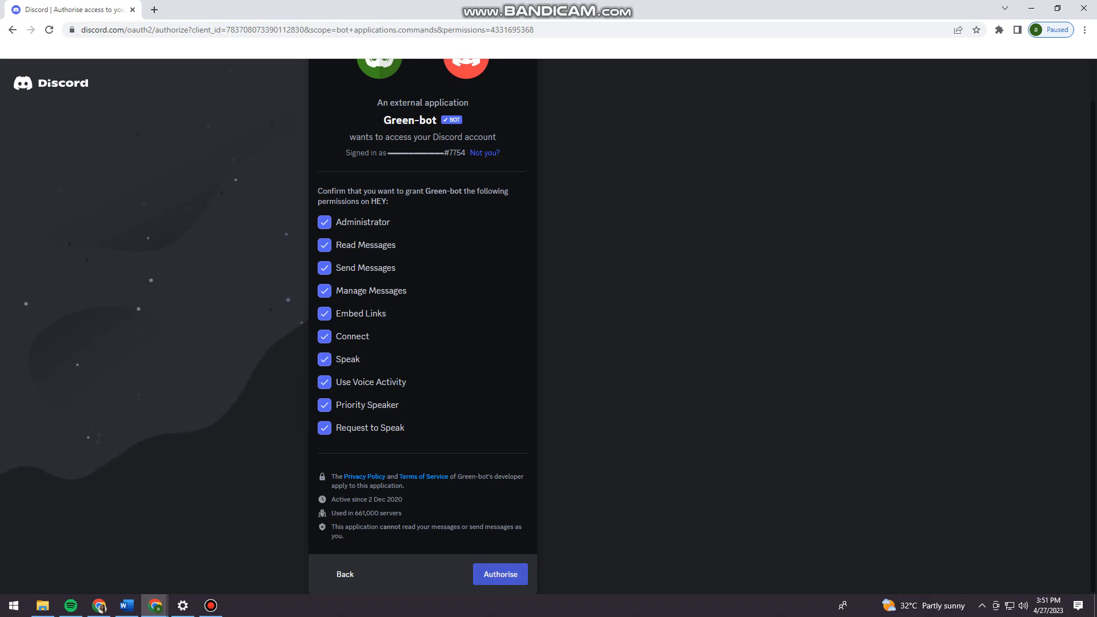
{"action": "left_click", "coordinate": [500, 574]}
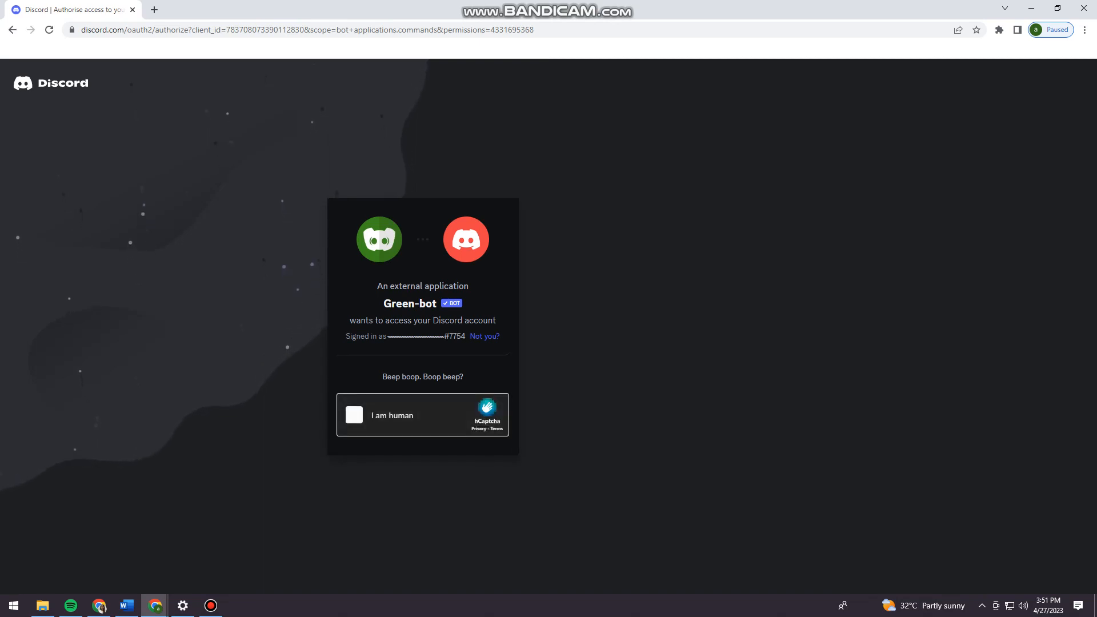
Complete the hCaptcha 'I am human' check to finish authorising Green-bot.
{"action": "left_click", "coordinate": [354, 414]}
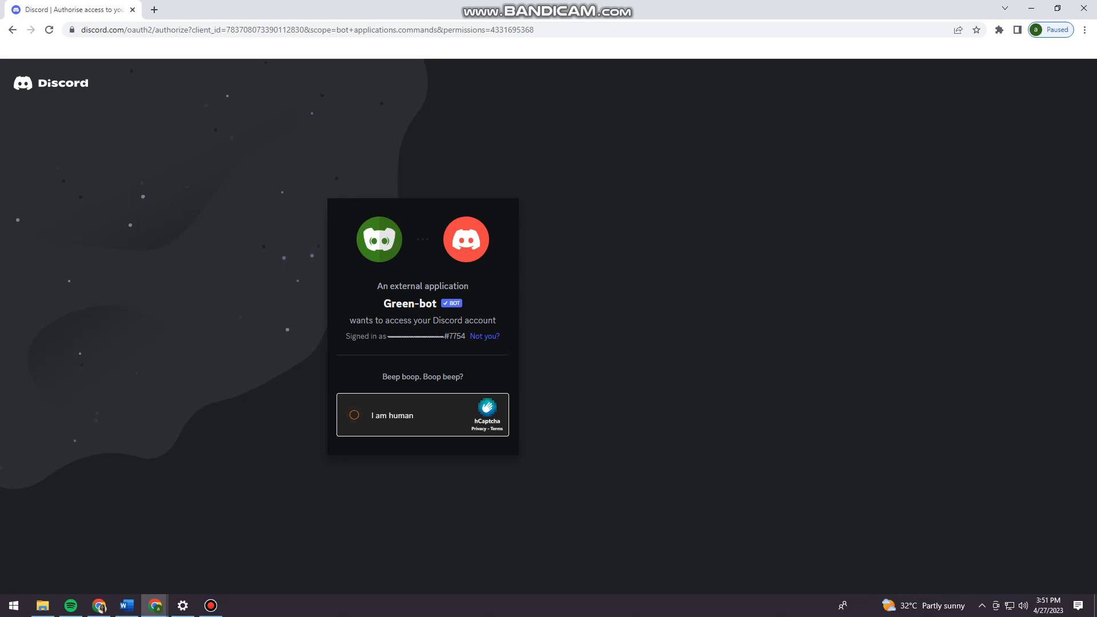
{"action": "left_click", "coordinate": [353, 415]}
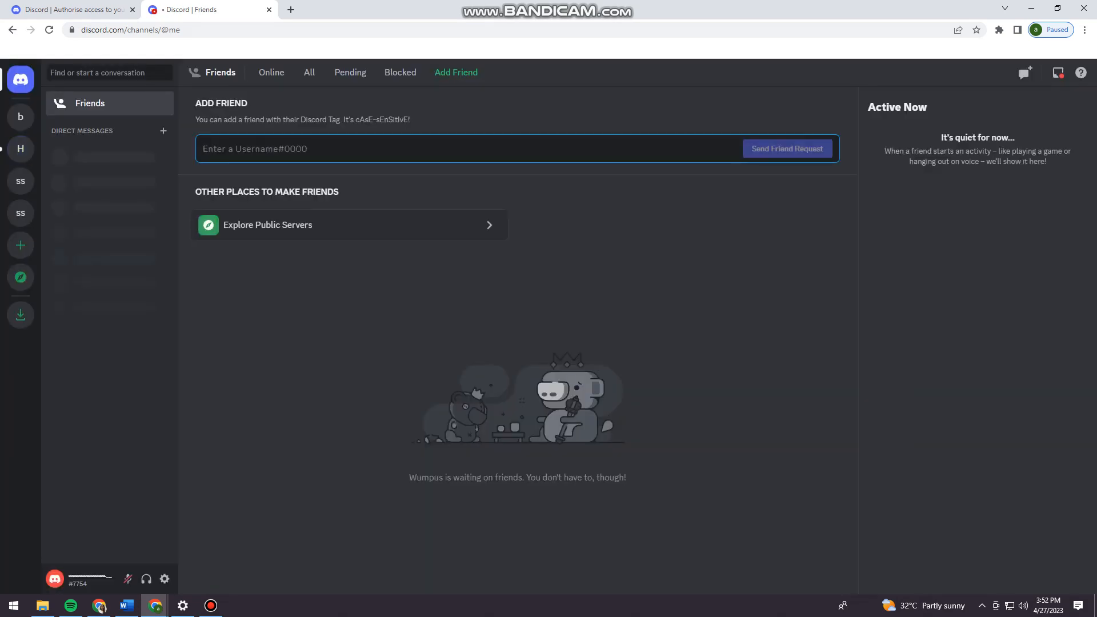
Open HEY's #general channel and start a /play command in the message box.
{"action": "left_click", "coordinate": [21, 149]}
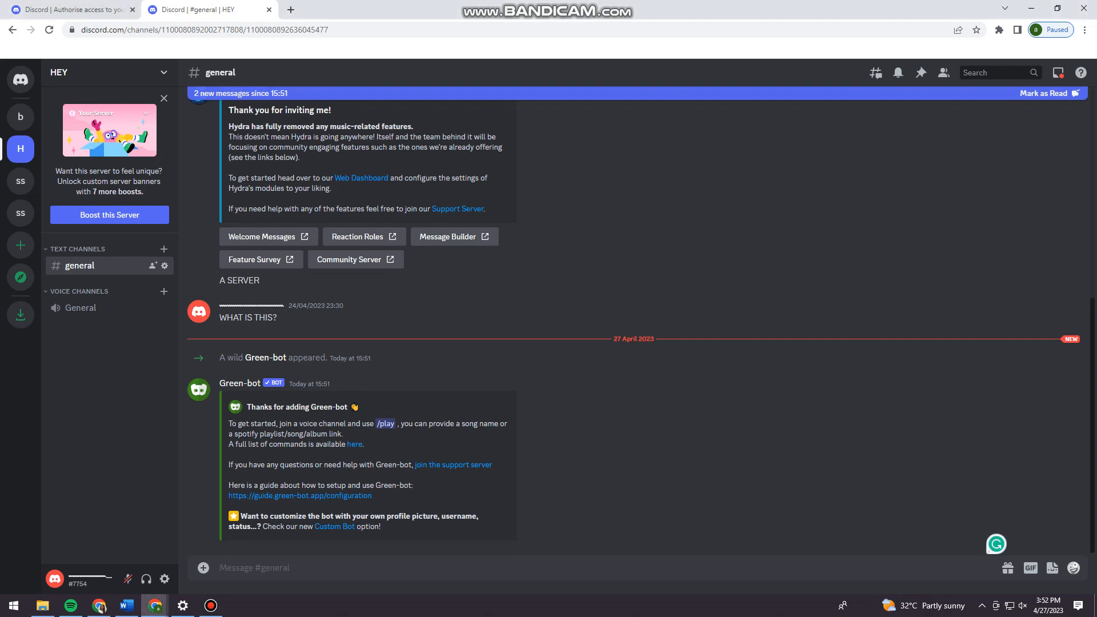
{"action": "type", "text": "/play"}
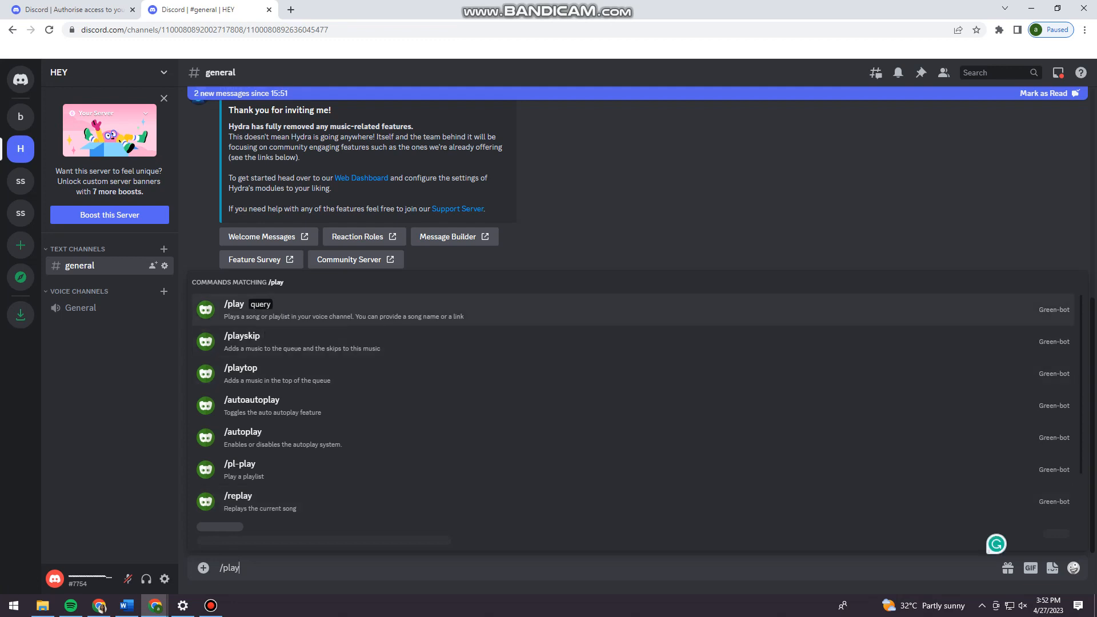
Send Green-bot's /play command, getting its join-a-voice-channel reply.
{"action": "left_click", "coordinate": [234, 304]}
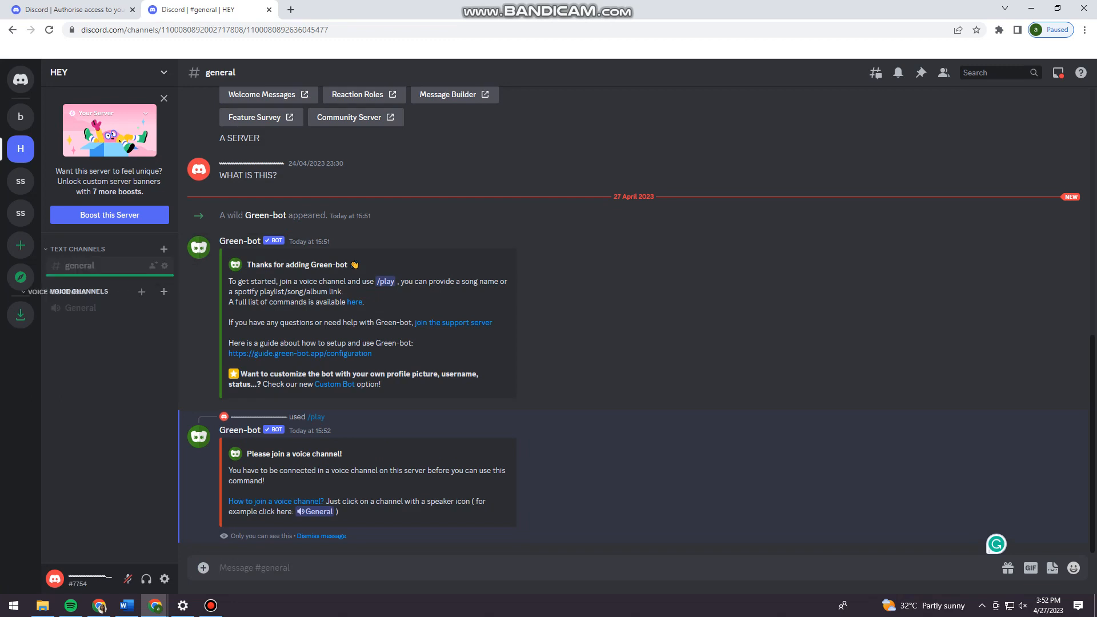
{"action": "mouse_move", "coordinate": [165, 249]}
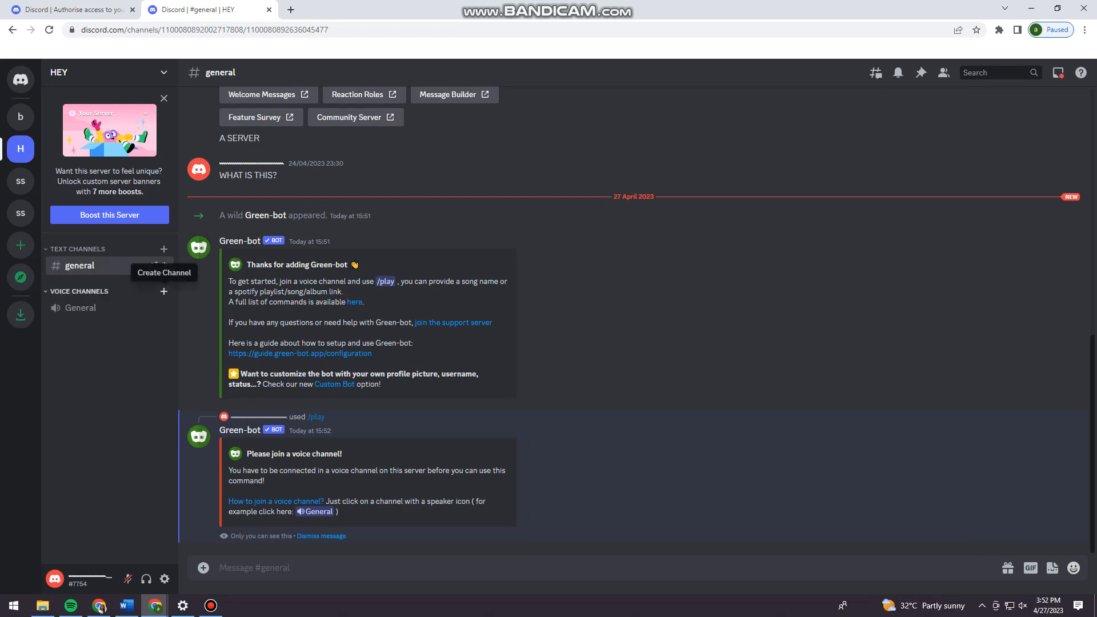
Create a new channel named 'asd' in HEY, then return to #general.
{"action": "type", "text": "asd"}
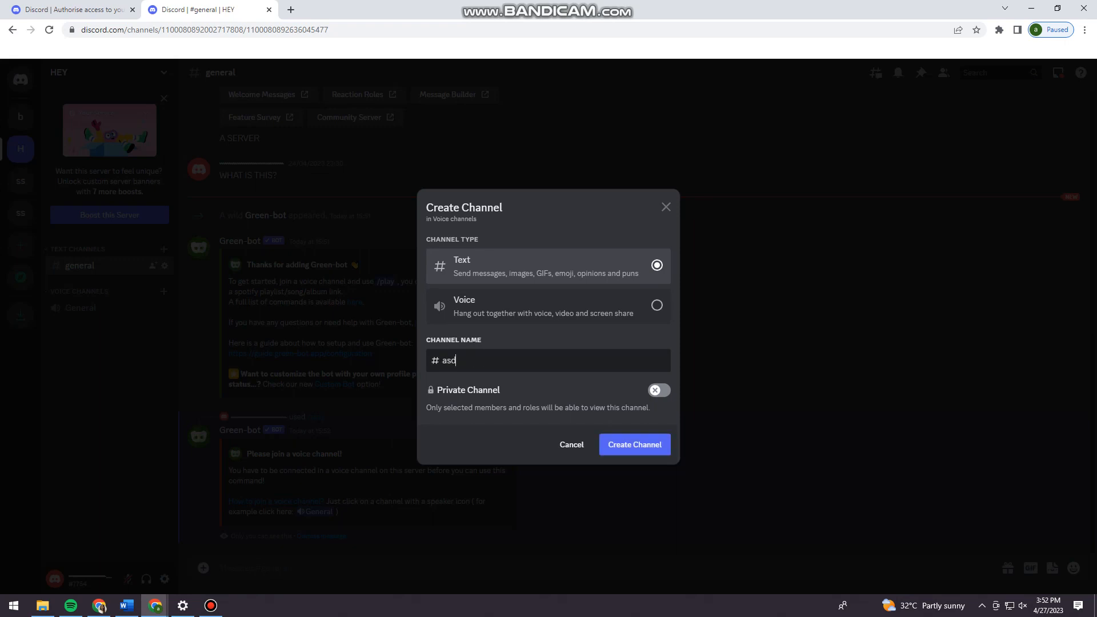
{"action": "left_click", "coordinate": [632, 445]}
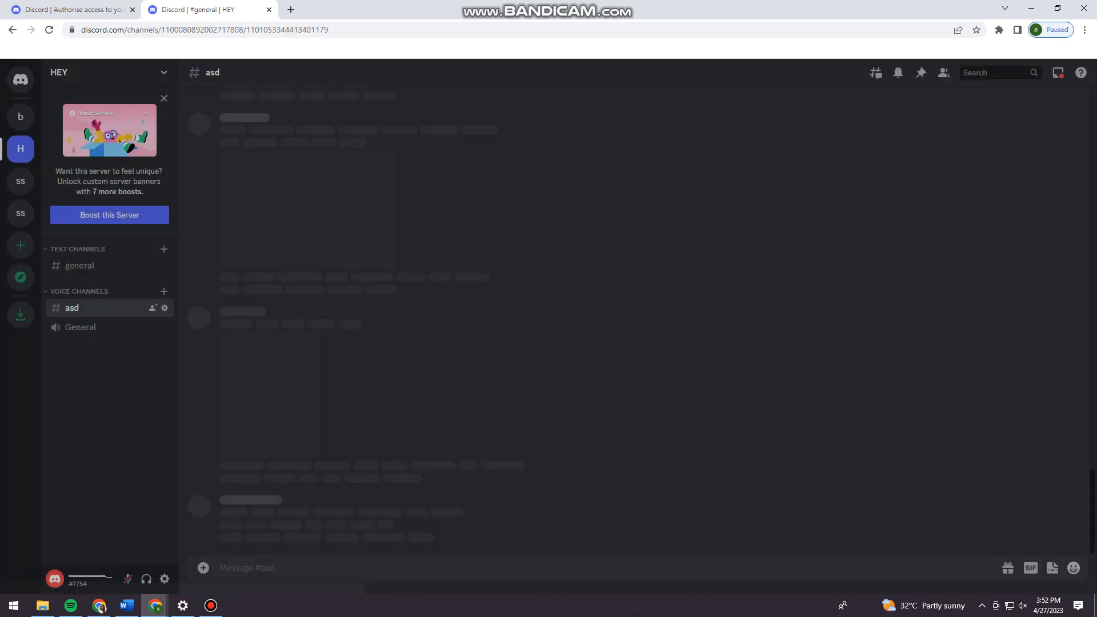
{"action": "left_click", "coordinate": [71, 307]}
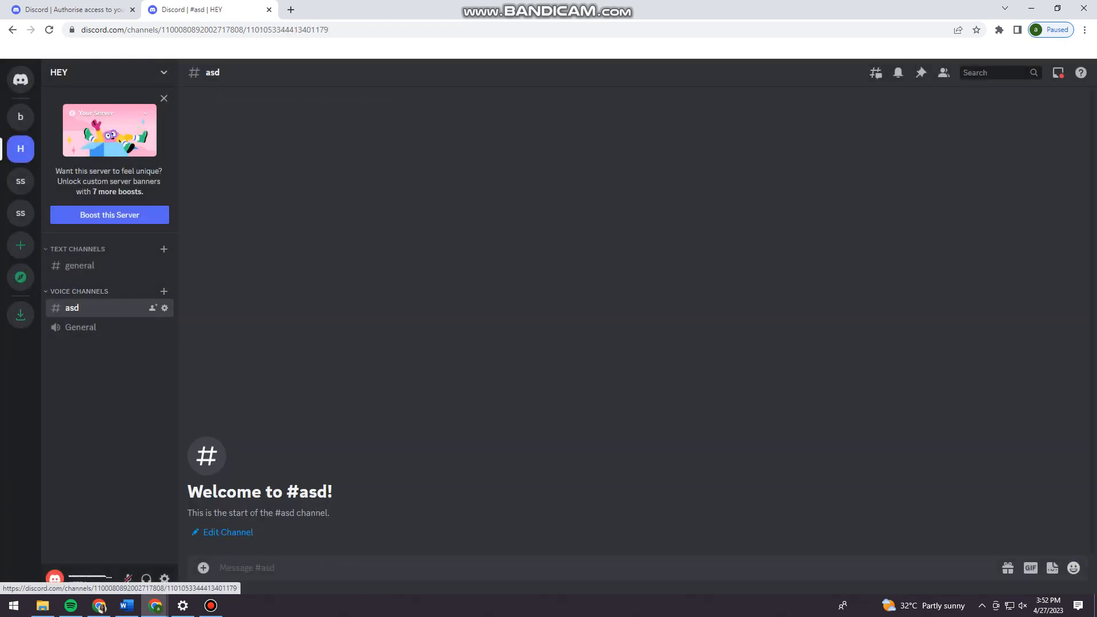
{"action": "left_click", "coordinate": [80, 265]}
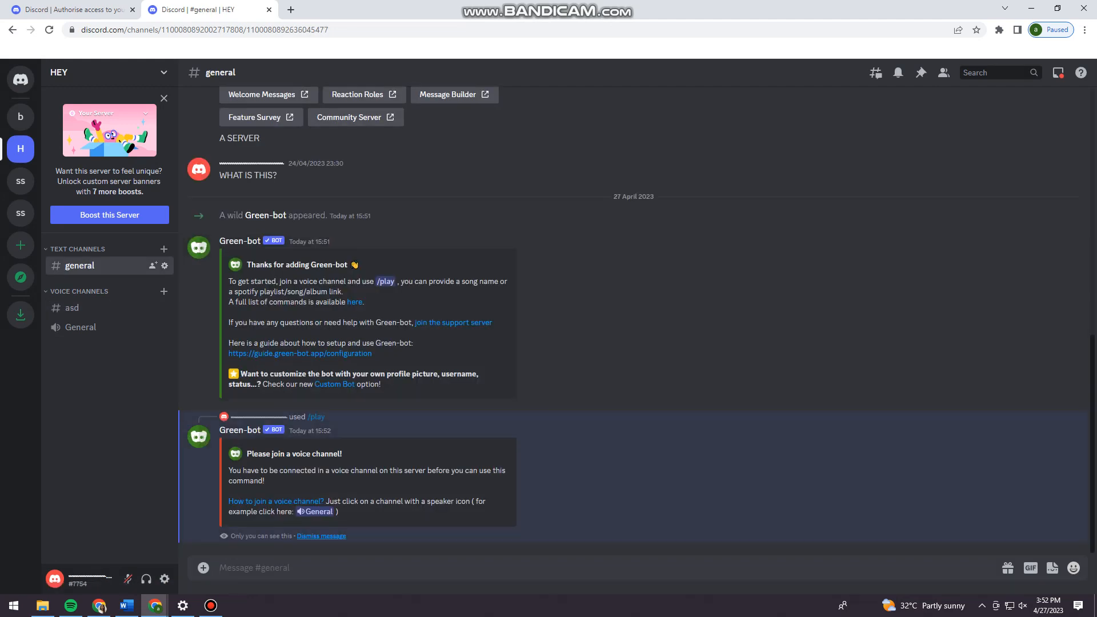
{"action": "type", "text": "/play"}
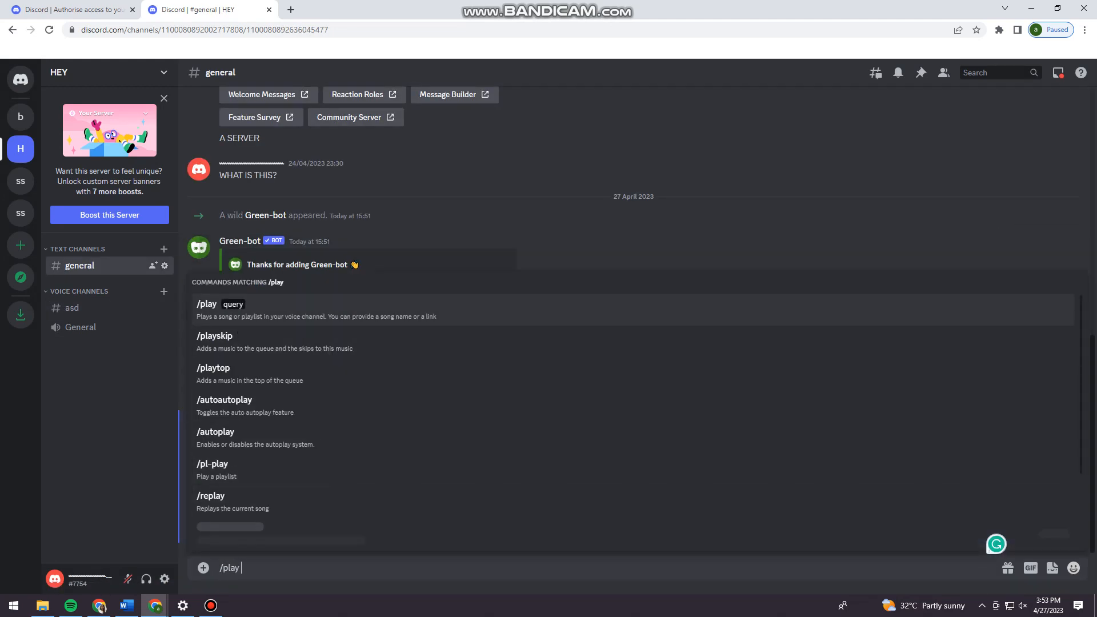
{"action": "type", "text": "asd"}
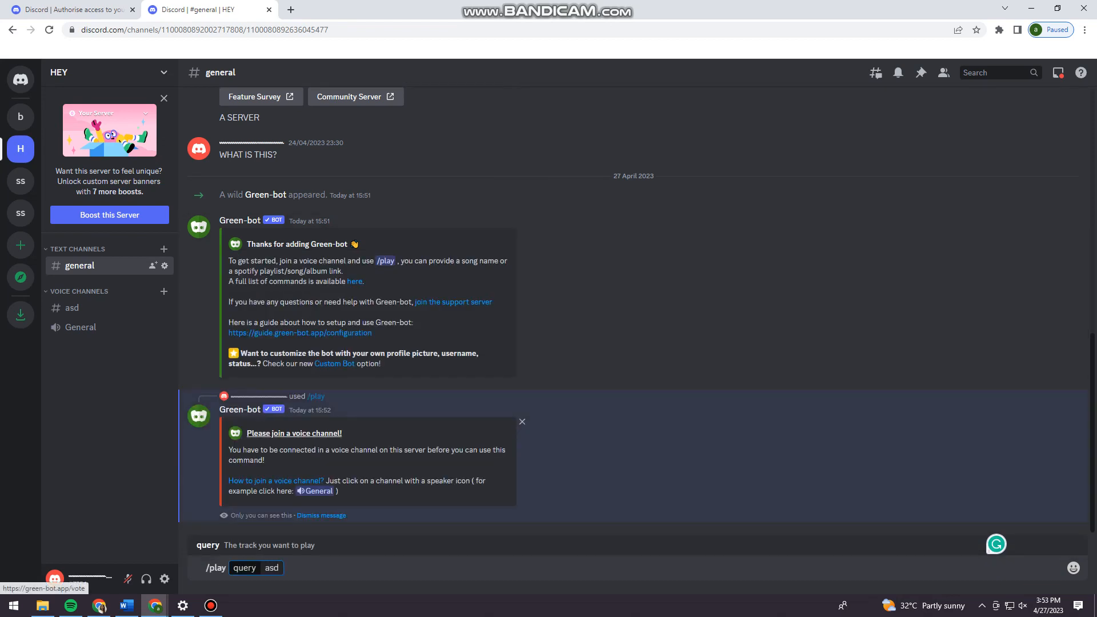
{"action": "key", "text": "Backspace"}
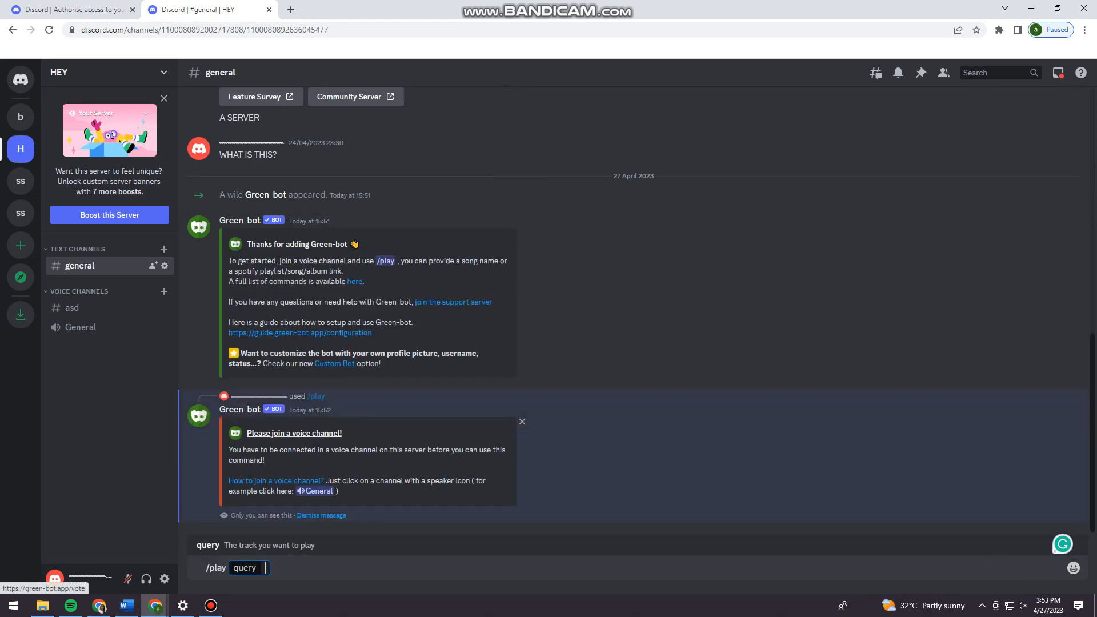
{"action": "type", "text": "Lov"}
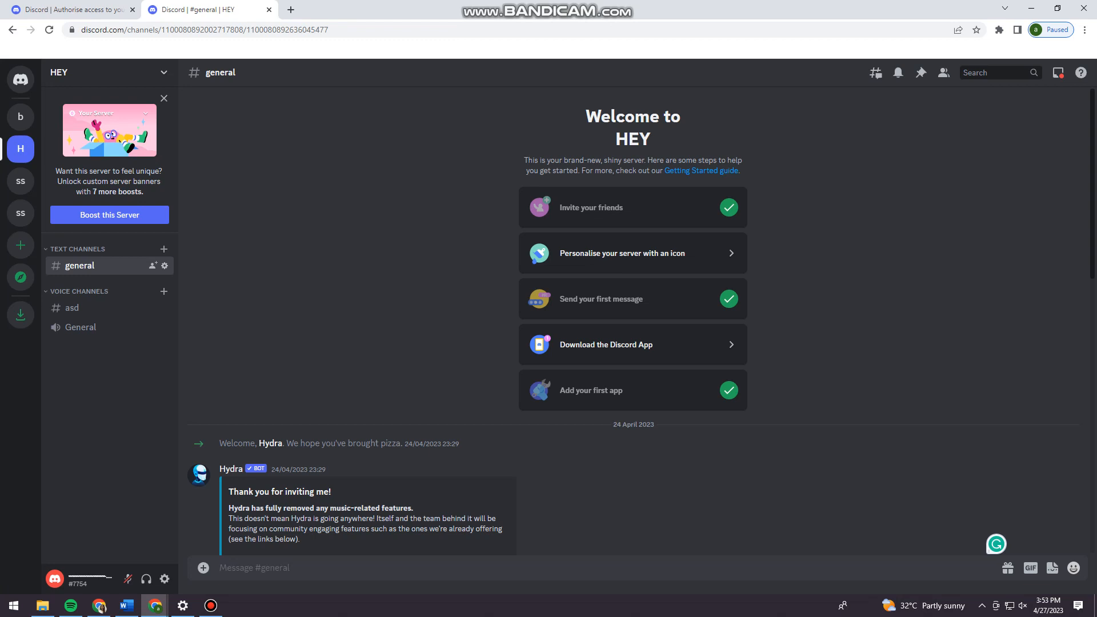
{"action": "left_click", "coordinate": [254, 569]}
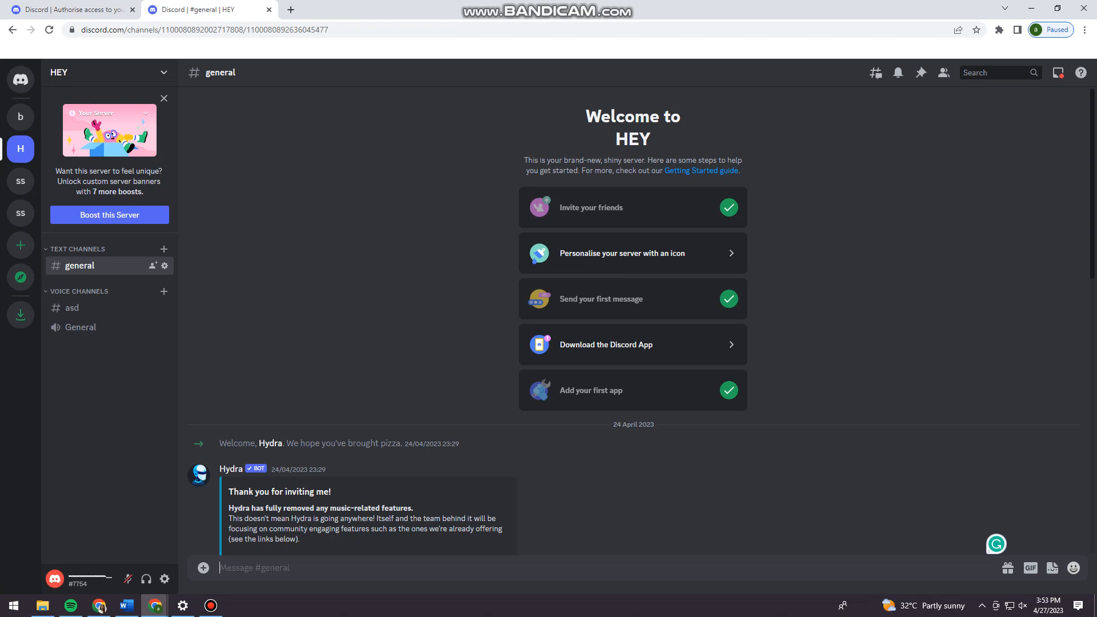